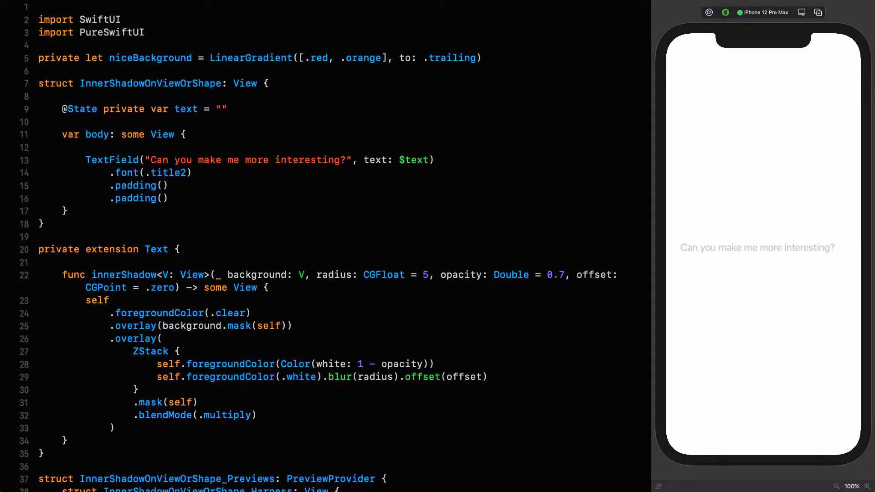
Duplicate the private Text extension with its innerShadow function below the original
{"action": "left_click", "coordinate": [278, 83]}
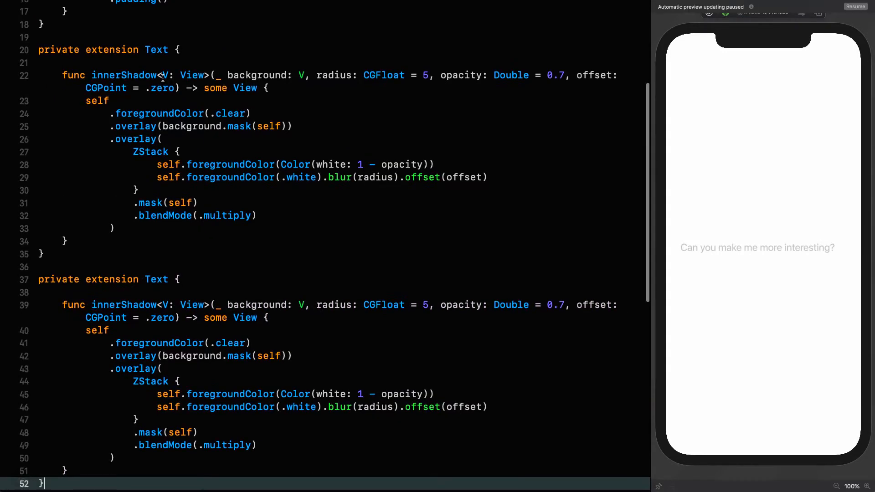
Retarget the first extension to View and have the TextField call innerShadow(niceBackground)
{"action": "type", "text": "View"}
{"action": "type", "text": ".innerShadow("}
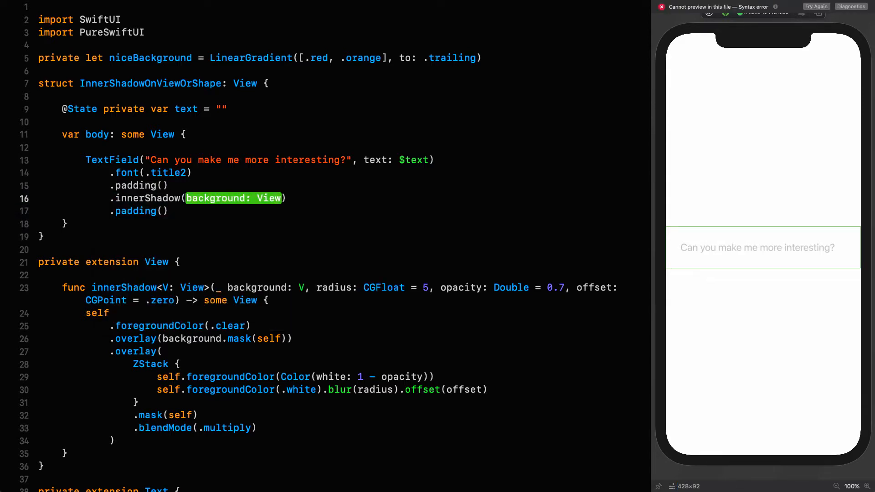
{"action": "type", "text": "nice"}
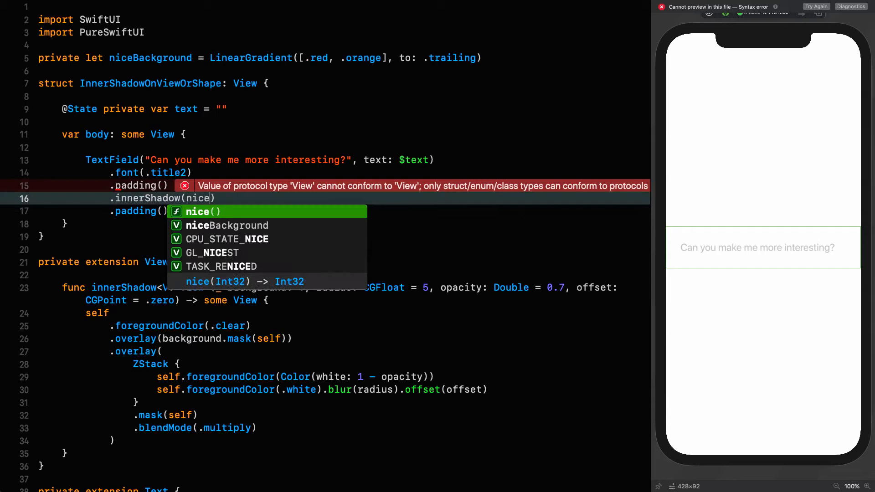
{"action": "left_click", "coordinate": [226, 226]}
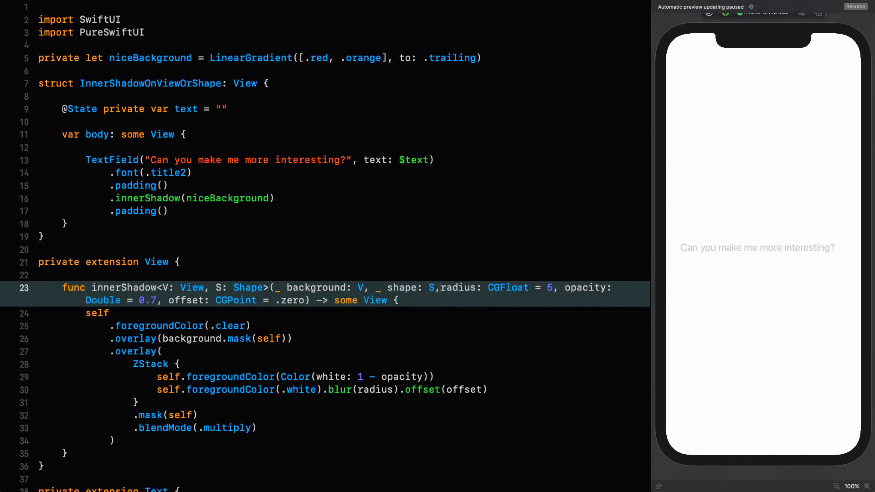
Pass Capsule() as the second argument of the TextField's innerShadow call
{"action": "double_click", "coordinate": [375, 390]}
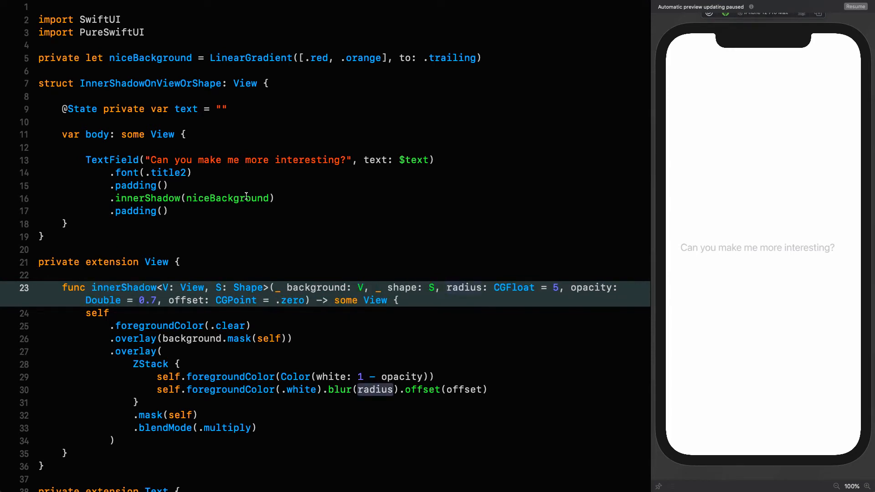
{"action": "type", "text": ", Capsule("}
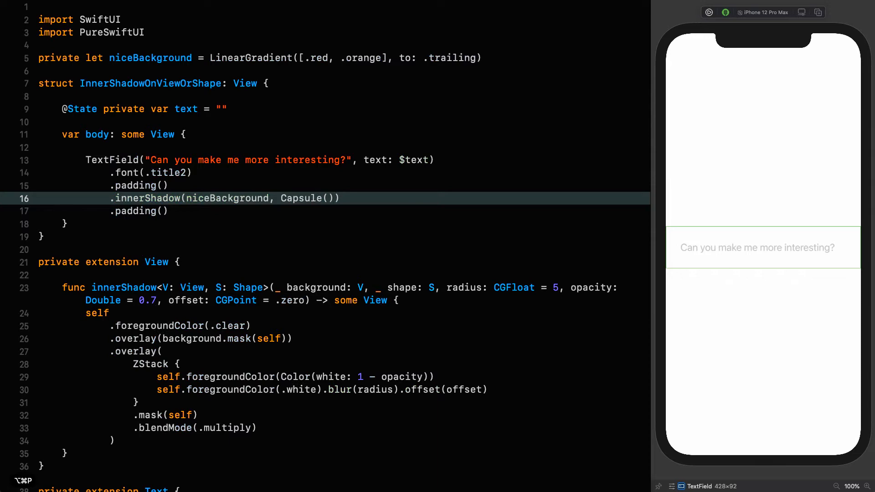
{"action": "scroll", "scroll_direction": "down", "scroll_amount": 3}
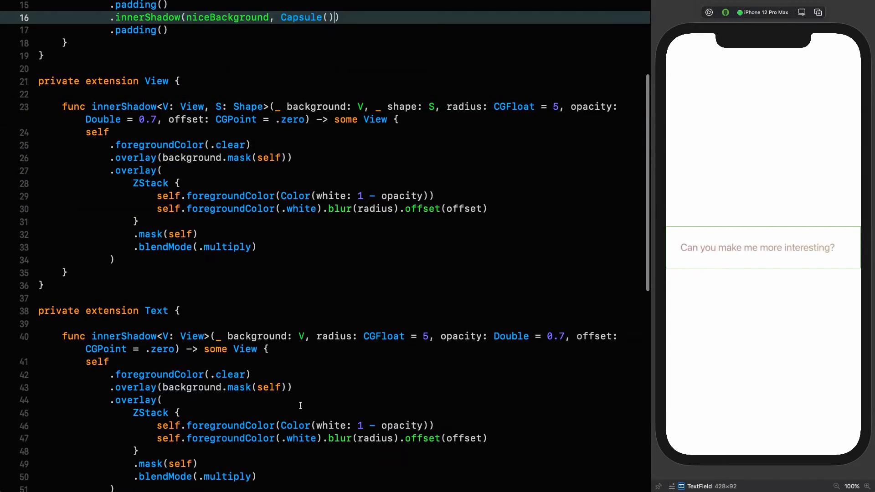
{"action": "scroll", "scroll_direction": "down", "scroll_amount": 3}
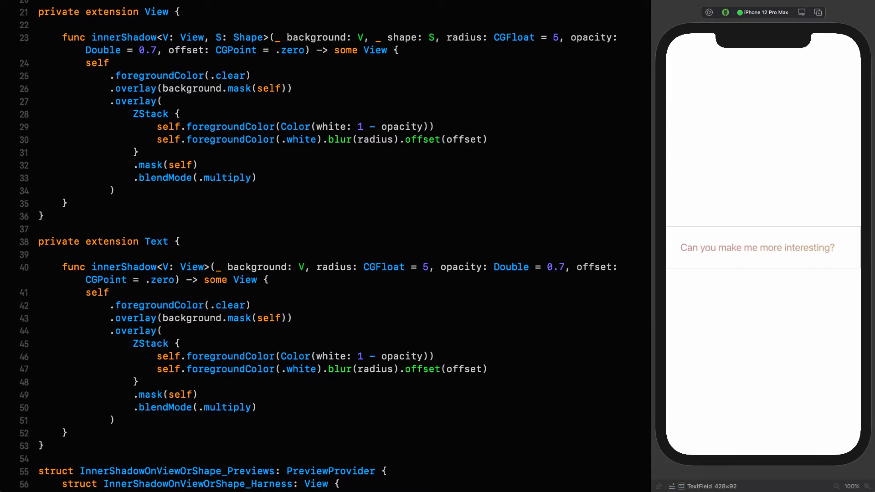
Replace the old modifiers after self with .background(background) in the View innerShadow
{"action": "left_click_drag", "start_coordinate": [290, 89], "coordinate": [111, 190]}
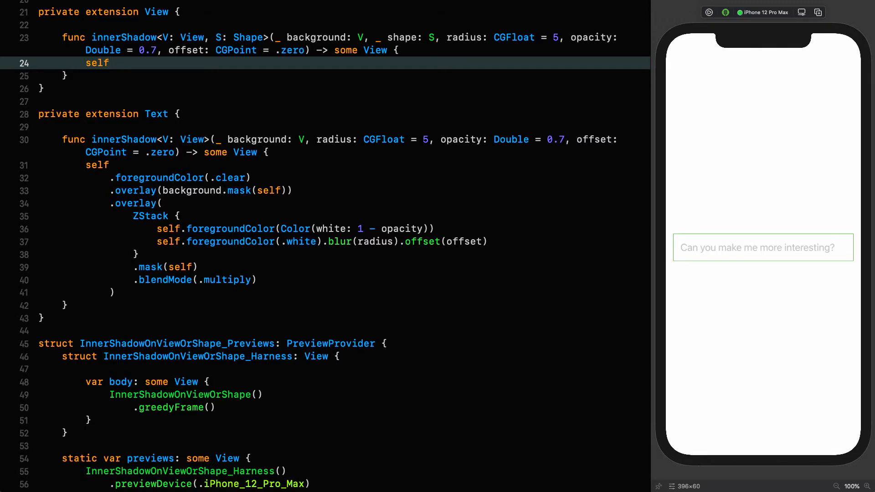
{"action": "left_click", "coordinate": [109, 63]}
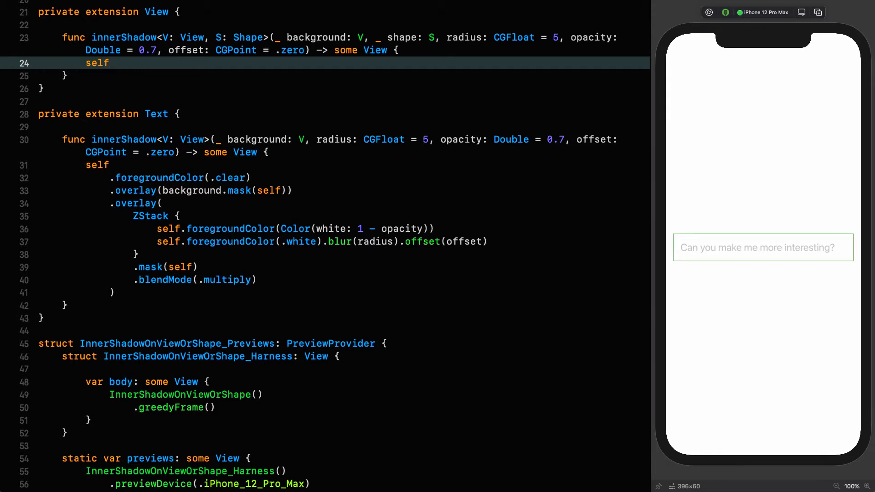
{"action": "type", "text": ".background(background"}
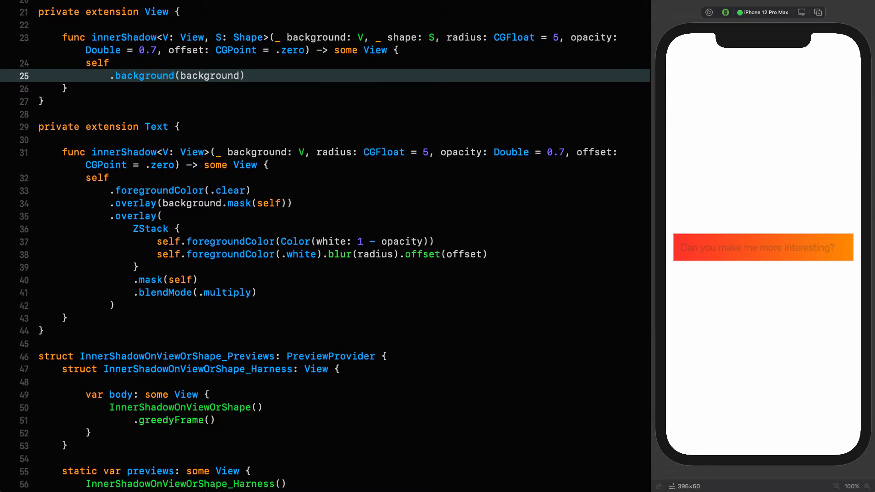
{"action": "mouse_move", "coordinate": [250, 96]}
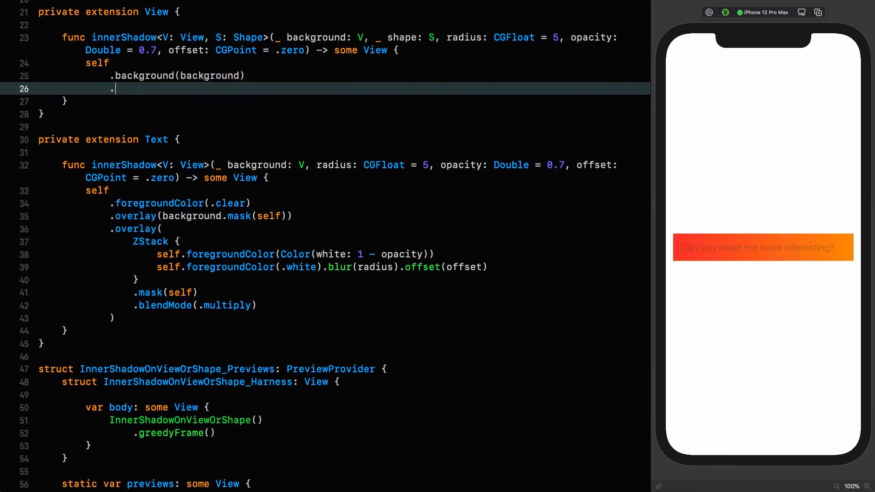
Add .blendMode(.multiply) and a ZStack background using shape.fill instead of foregroundColor
{"action": "type", "text": ".blendMode(.multiply"}
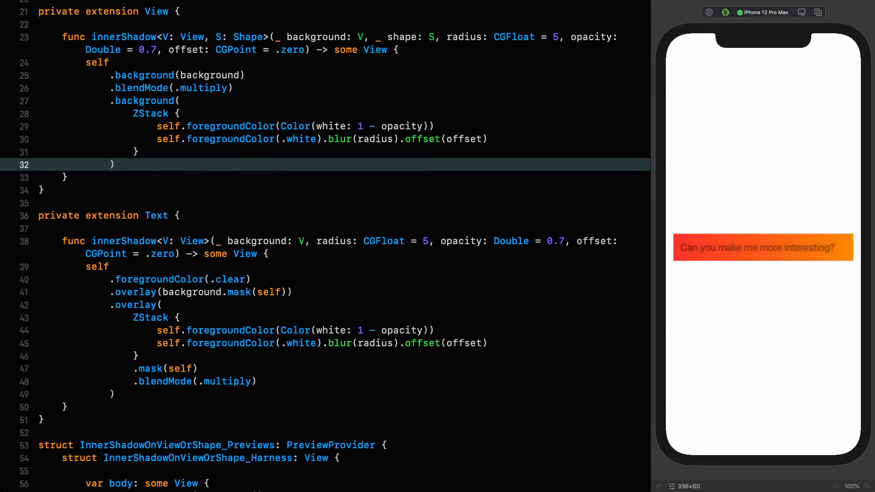
{"action": "mouse_move", "coordinate": [334, 97]}
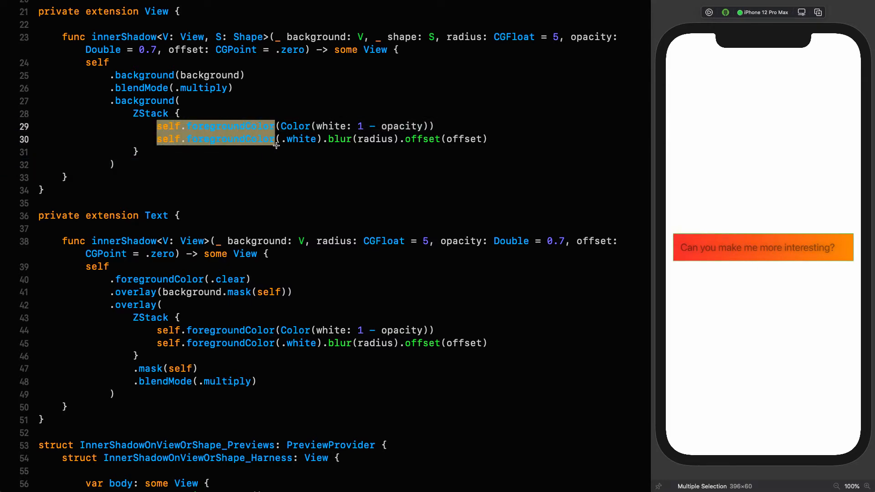
{"action": "type", "text": "shape.fill("}
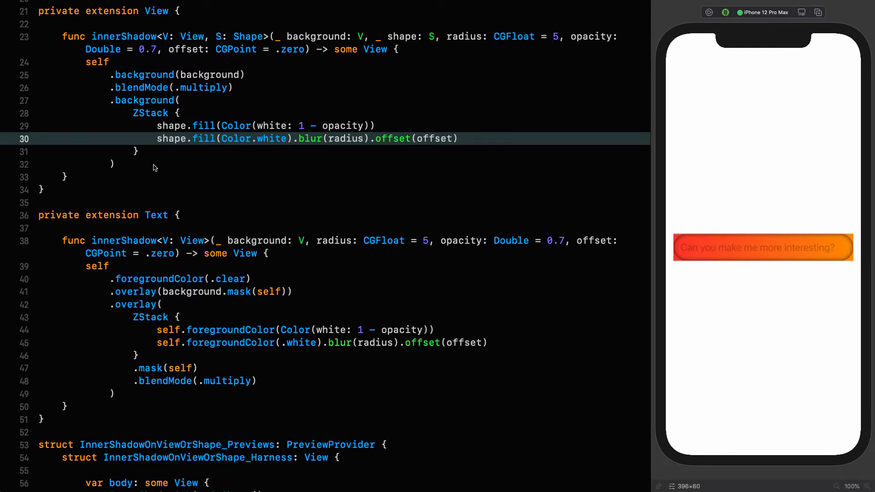
End the View innerShadow chain with clipShape(shape)
{"action": "type", "text": ".c"}
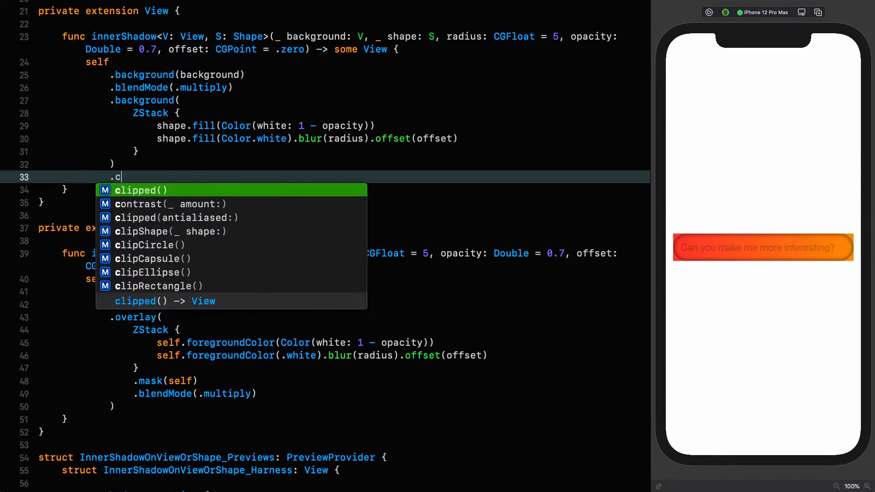
{"action": "left_click", "coordinate": [167, 231]}
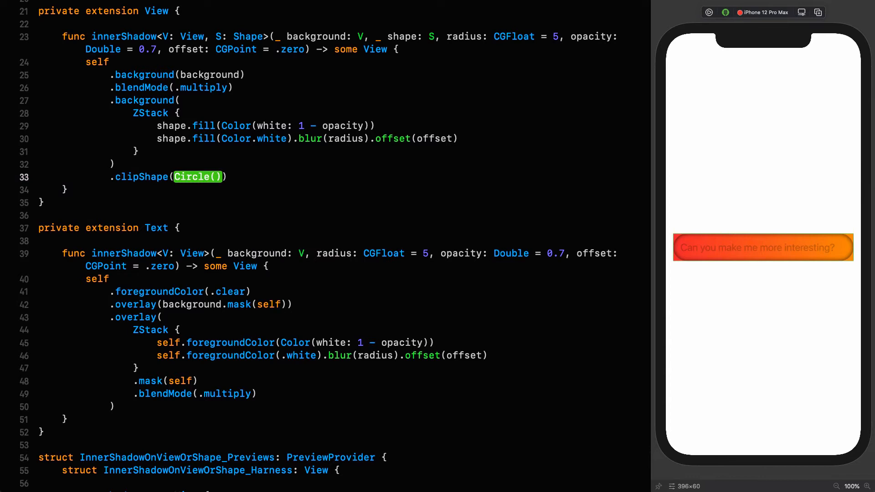
{"action": "type", "text": "shape"}
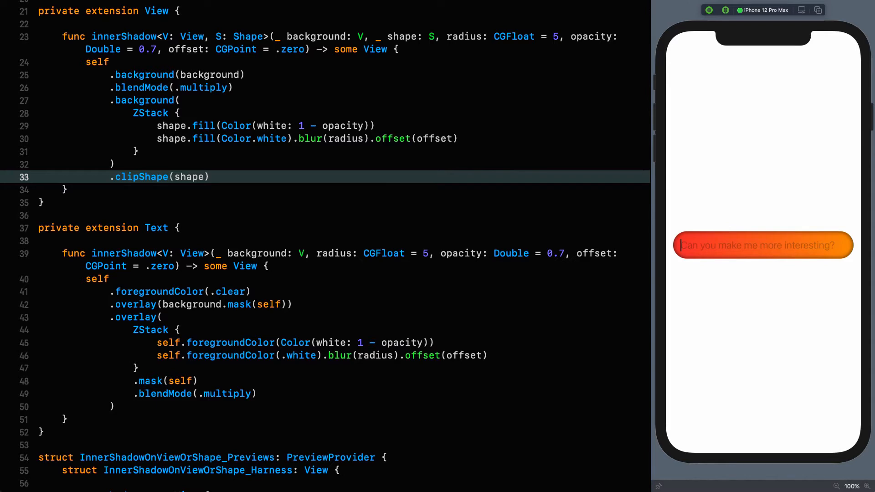
Enter "Yes we can!" into the capsule text field in the live preview
{"action": "type", "text": "Yes we"}
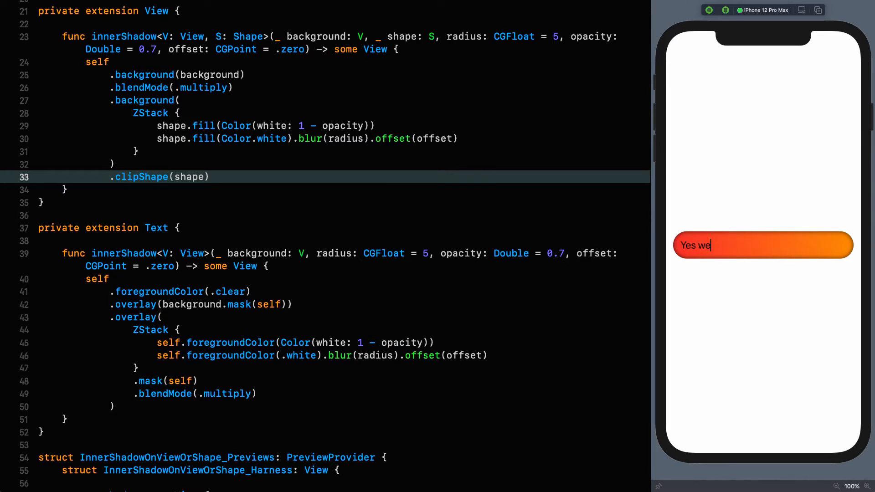
{"action": "type", "text": "can!"}
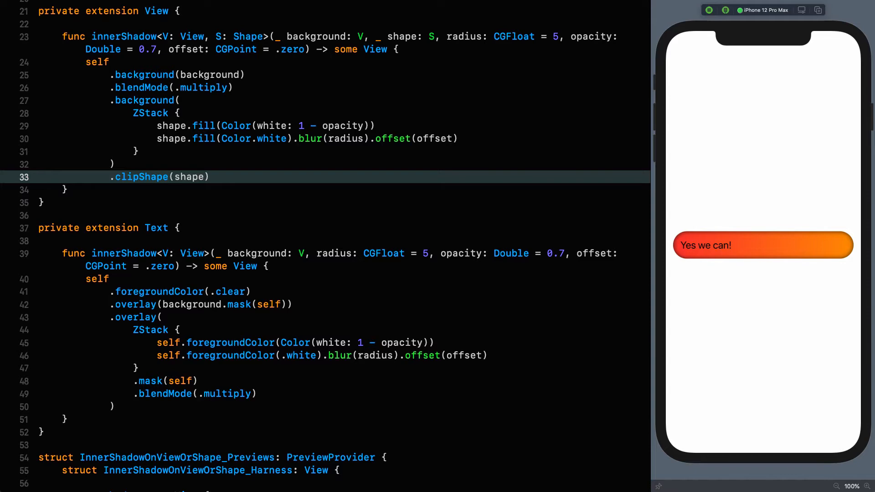
{"action": "scroll", "scroll_direction": "down", "scroll_amount": 3}
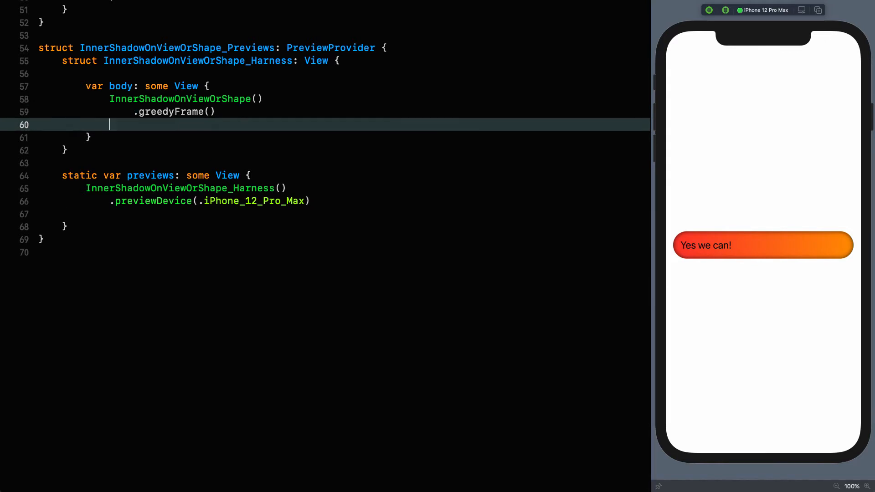
Give the preview harness a Color(white: 0.1) background ignoring the safe area
{"action": "type", "text": ".background(View)"}
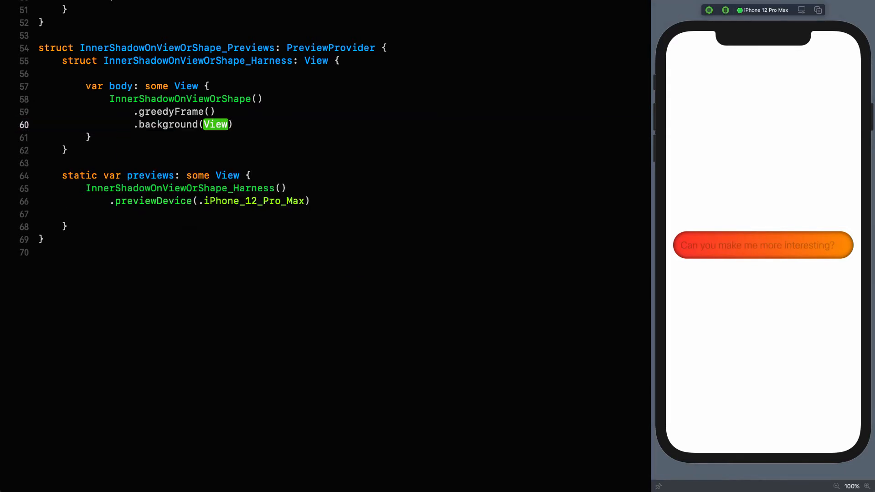
{"action": "type", "text": "Color(white:"}
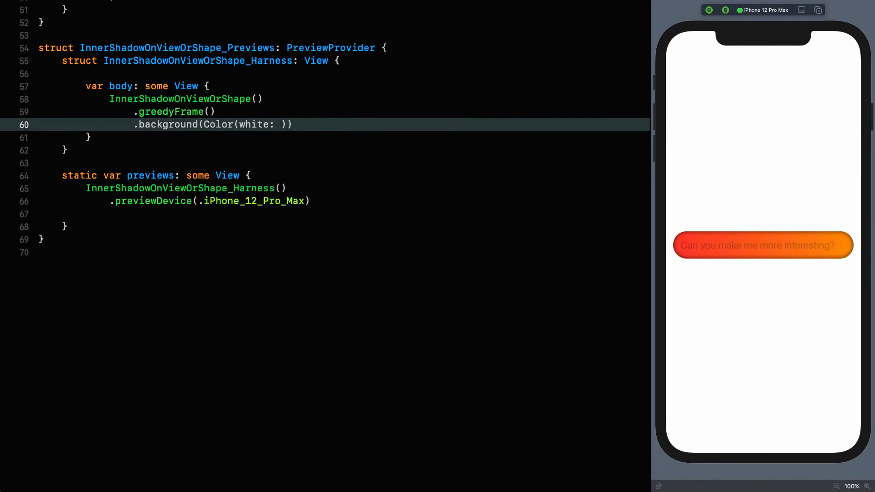
{"action": "type", "text": "0.1).ignoresSafeArea("}
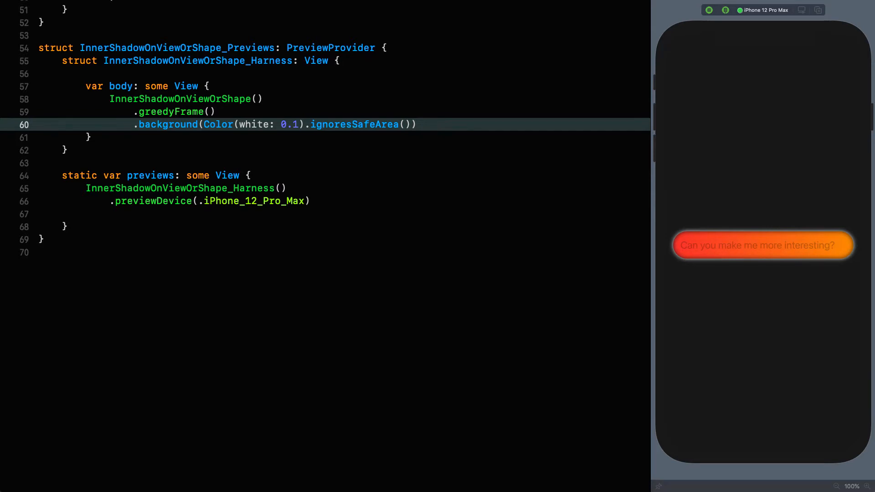
Change clipShape(shape) to use shape.inset(amount:) in the View innerShadow
{"action": "scroll", "scroll_direction": "up", "scroll_amount": 3}
{"action": "type", "text": ".clipShape(shape.inset(amount: CGFloat"}
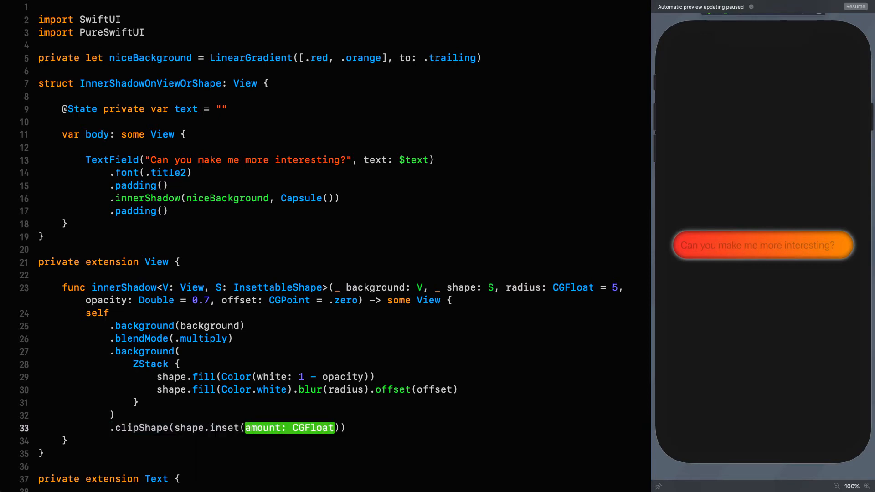
Inset the shape by 0.01 and resume the live preview of the capsule field
{"action": "type", "text": "0.01"}
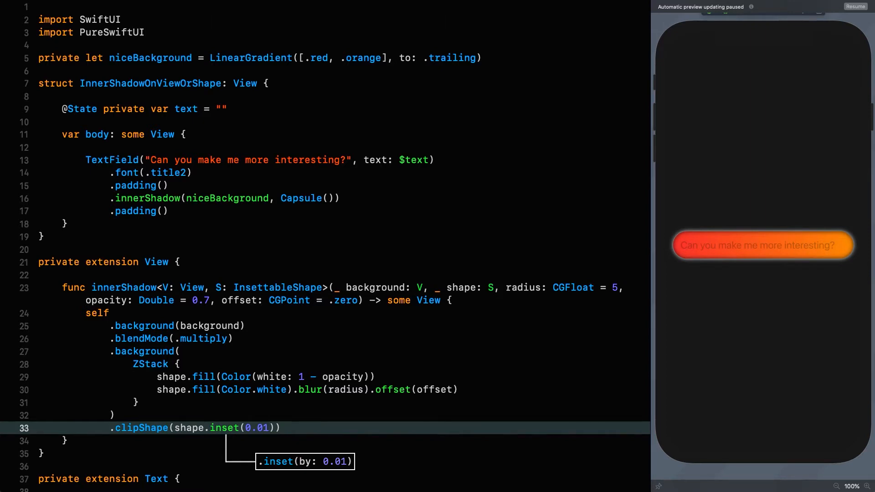
{"action": "left_click", "coordinate": [856, 7]}
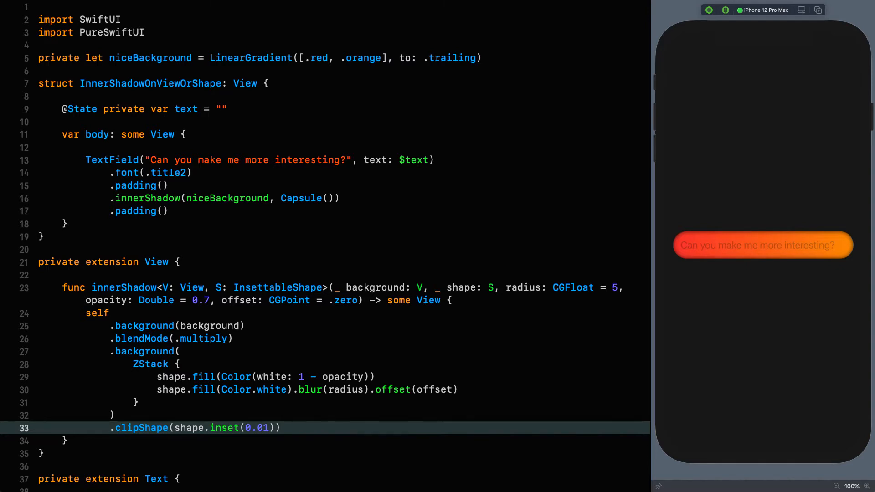
{"action": "left_click", "coordinate": [268, 428]}
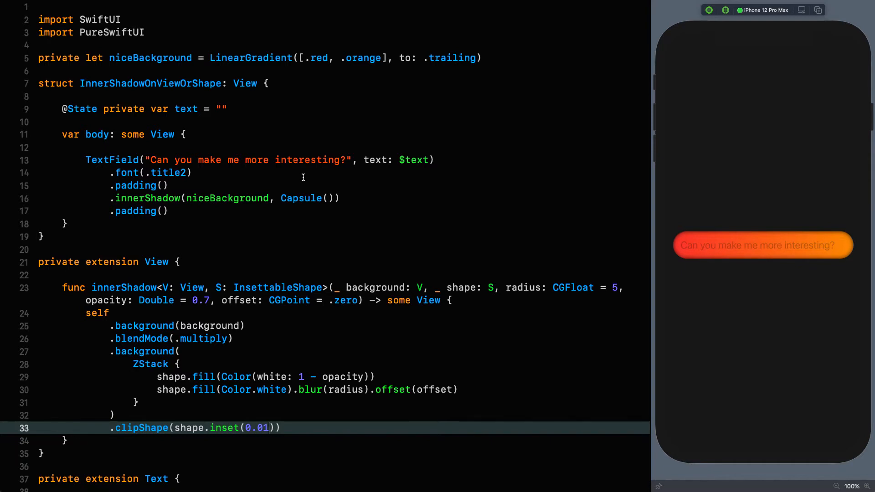
Make innerShadow take a plain Shape ending in .mask(self.overlay(shape)), and switch the text field's Capsule() to RoundedRectangle()
{"action": "double_click", "coordinate": [260, 288]}
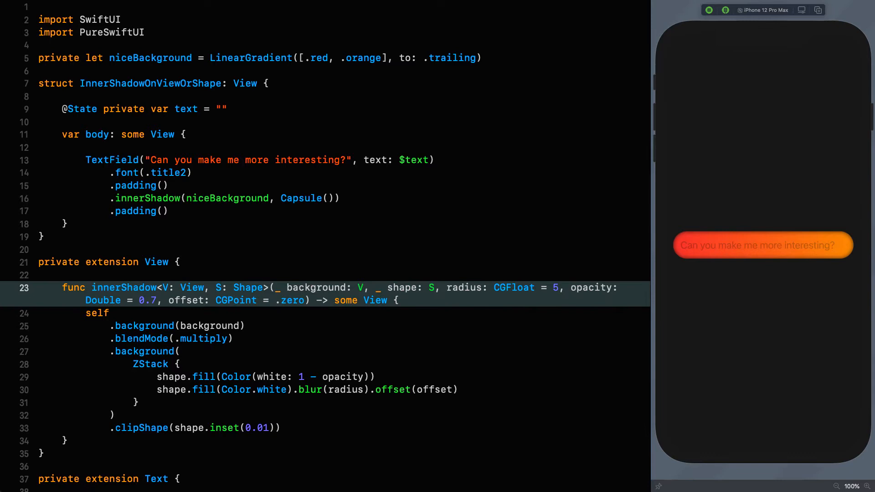
{"action": "double_click", "coordinate": [143, 429]}
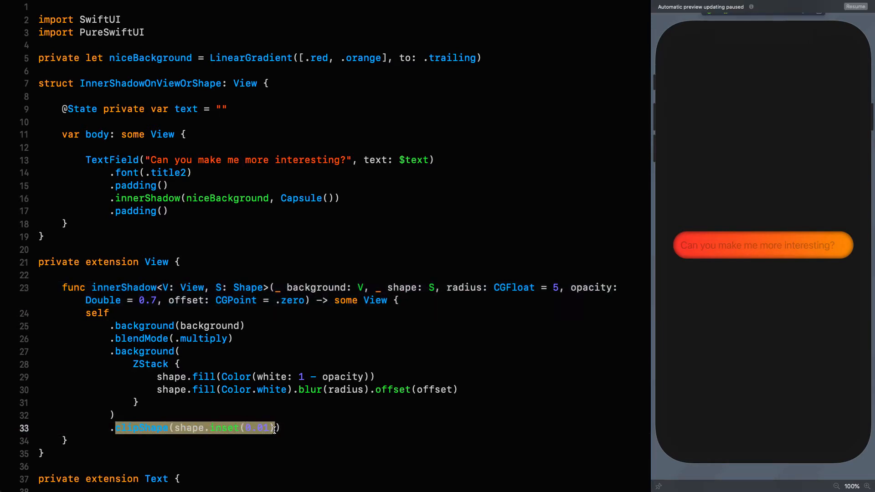
{"action": "type", "text": "mask(shape"}
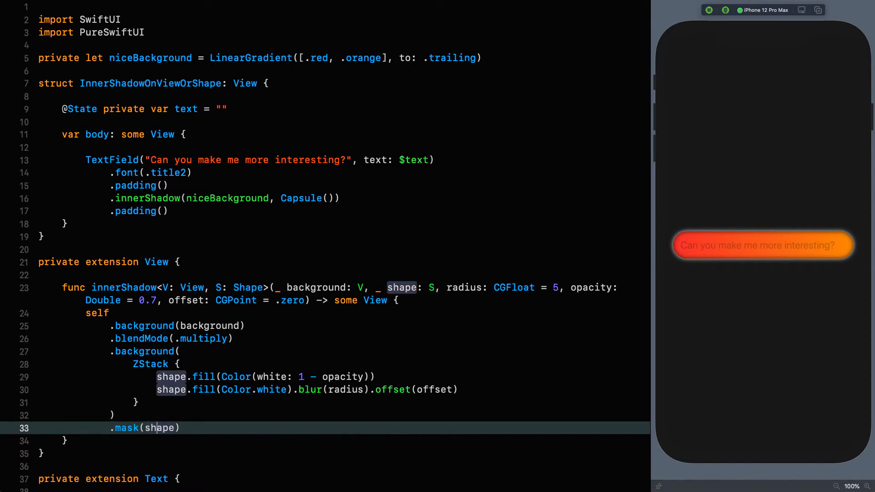
{"action": "type", "text": "self.os"}
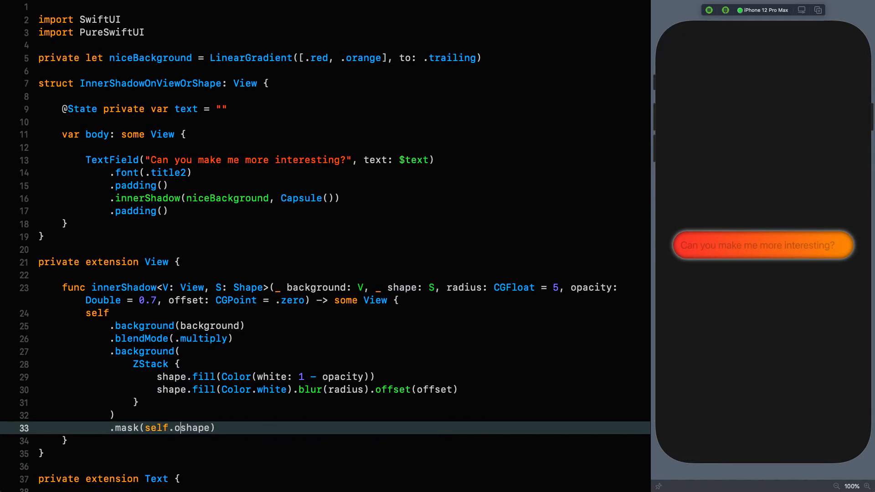
{"action": "type", "text": "verlay("}
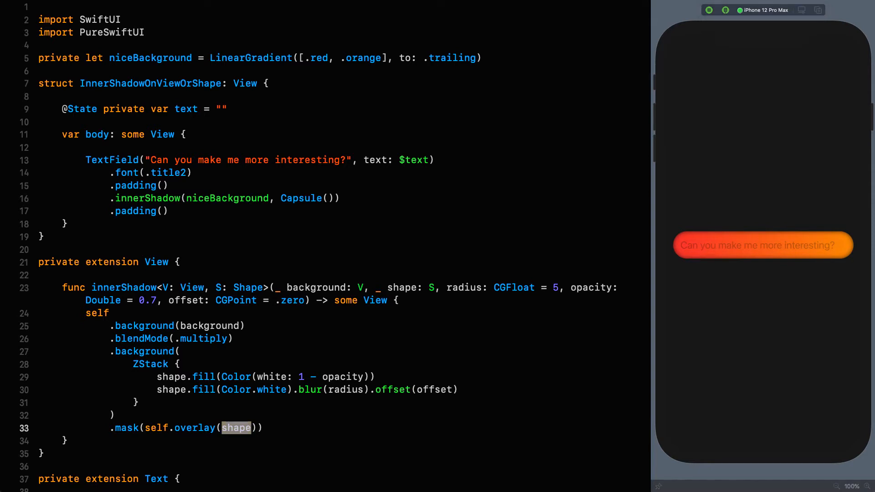
{"action": "type", "text": "Rectang"}
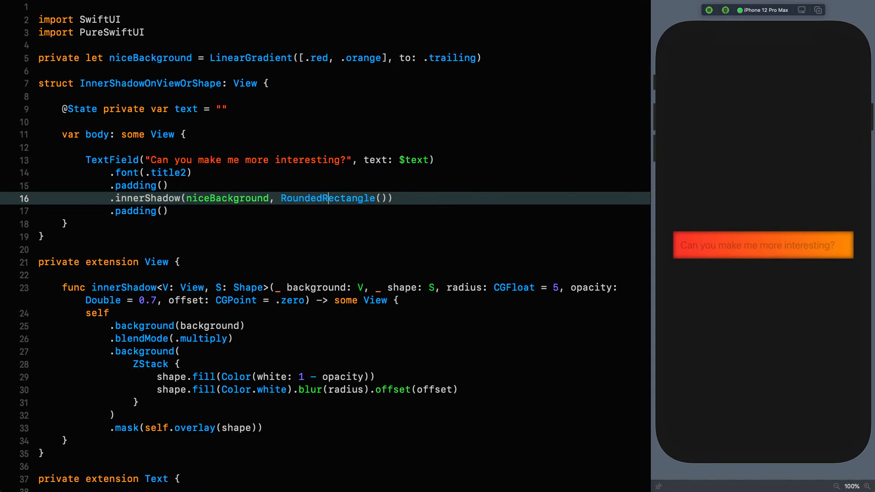
Give the text field's RoundedRectangle a radius of 20
{"action": "type", "text": "20"}
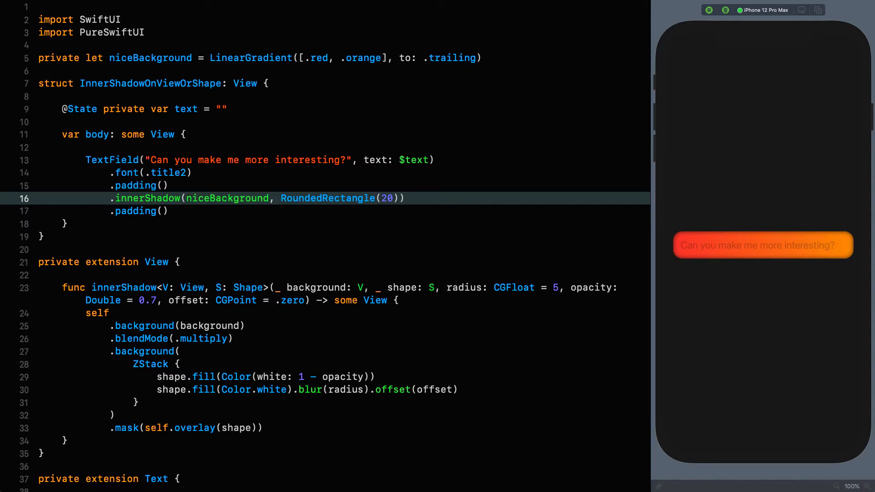
{"action": "mouse_move", "coordinate": [94, 401]}
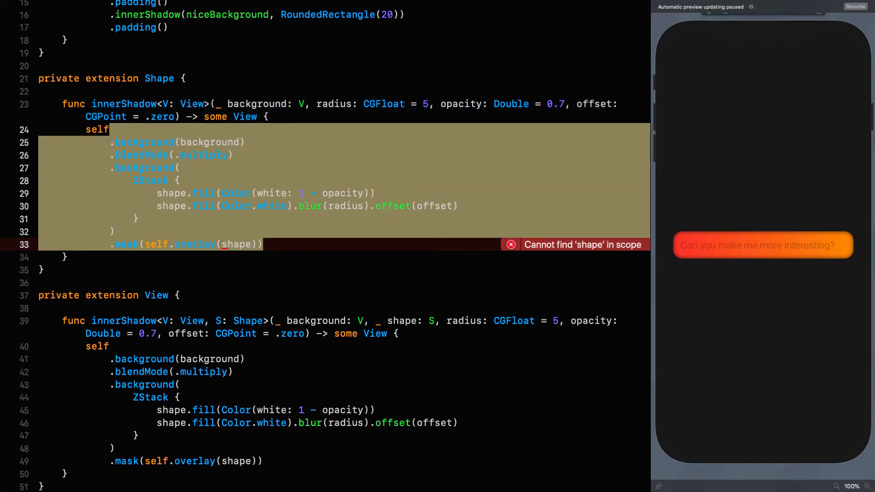
Forward the Shape extension's innerShadow to self.innerShadow(background, self, radius:, opacity:, offset:) and add a Triangle shape stub via the tsp snippet
{"action": "type", "text": ".in"}
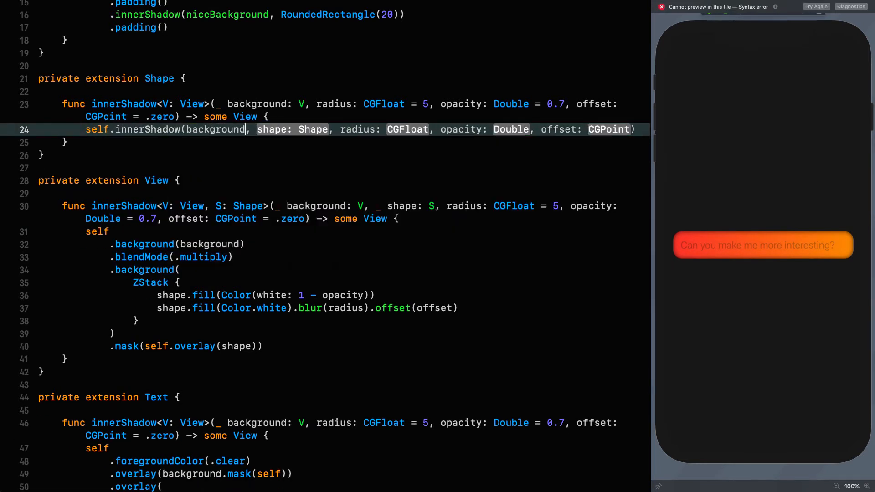
{"action": "type", "text": "self"}
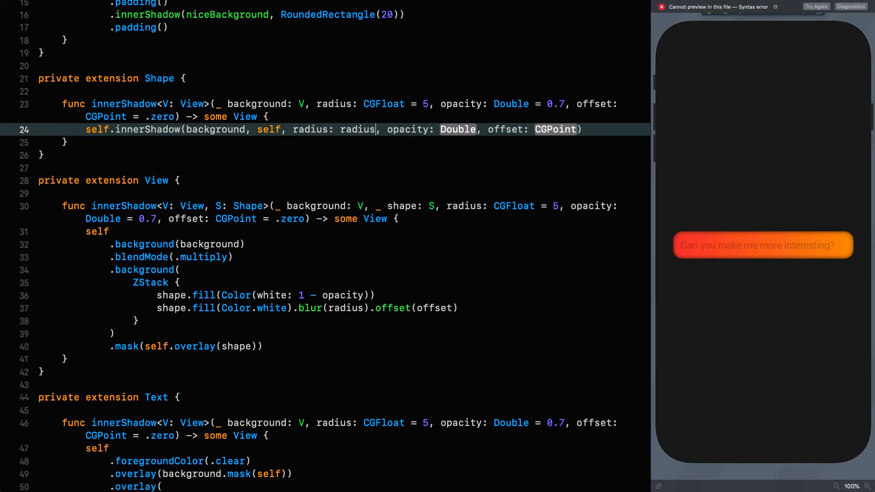
{"action": "type", "text": "opacity"}
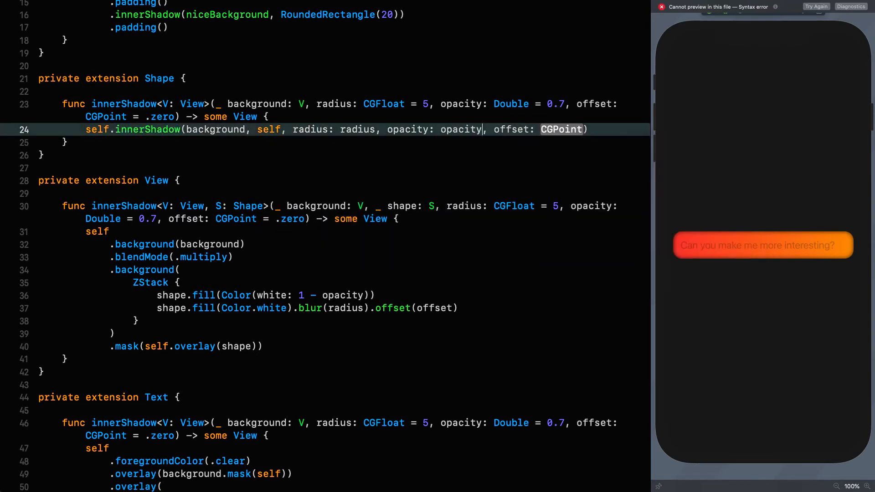
{"action": "type", "text": "offset"}
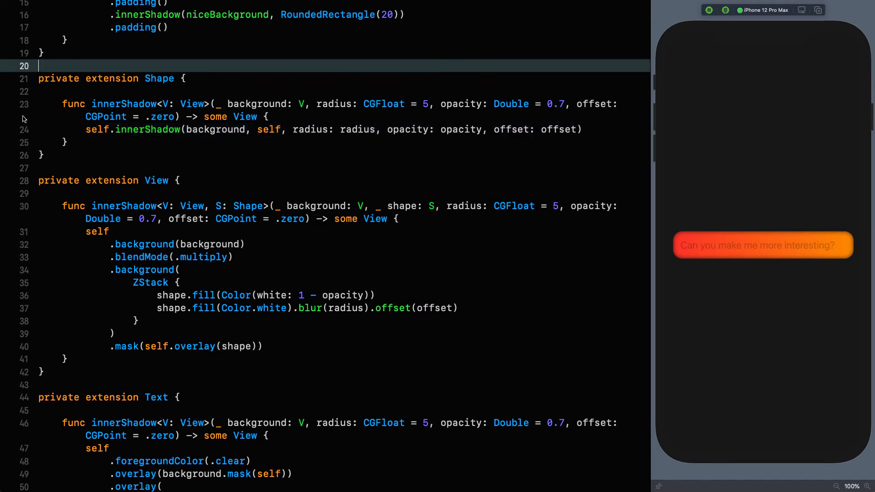
{"action": "type", "text": "tsp"}
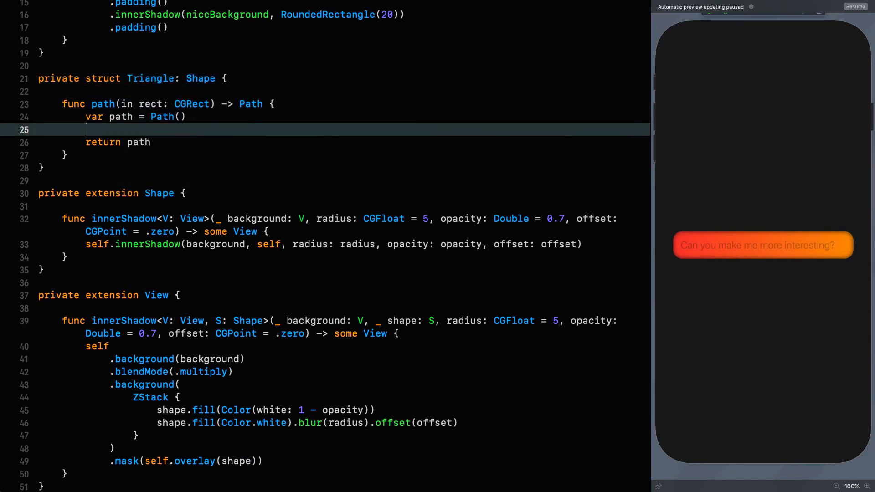
Build Triangle's path from LayoutGuide.polar(rect, rings: 1, segments: 3): move to g.top, lines to g[1,1] and g[1,2], closeSubpath
{"action": "type", "text": "let g = LayoutGuide.polar(rect, rings: 1, segments: Int"}
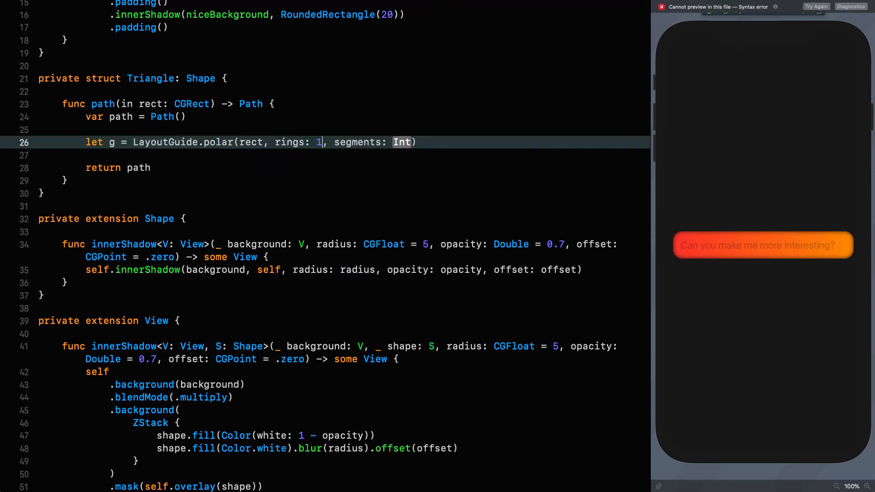
{"action": "type", "text": "3"}
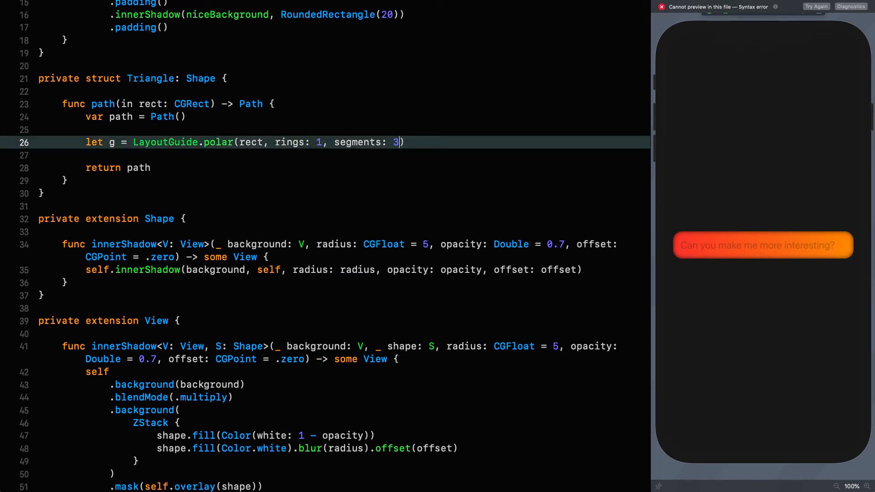
{"action": "type", "text": "path.line(g[1, 2"}
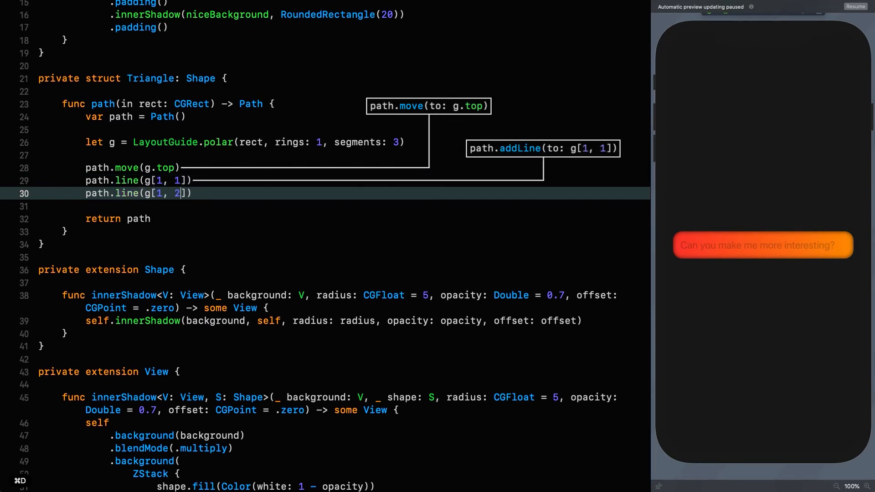
{"action": "type", "text": "path.closeSubpath("}
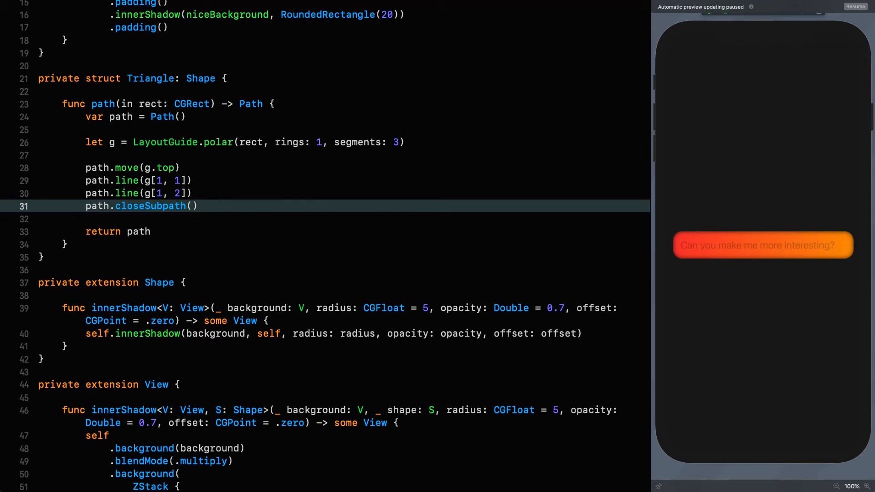
{"action": "scroll", "scroll_direction": "up", "scroll_amount": 3}
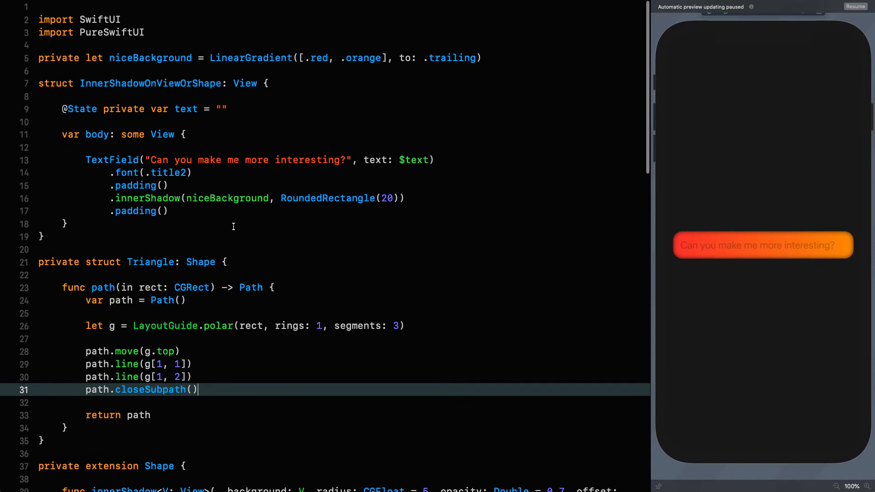
{"action": "left_click", "coordinate": [164, 211]}
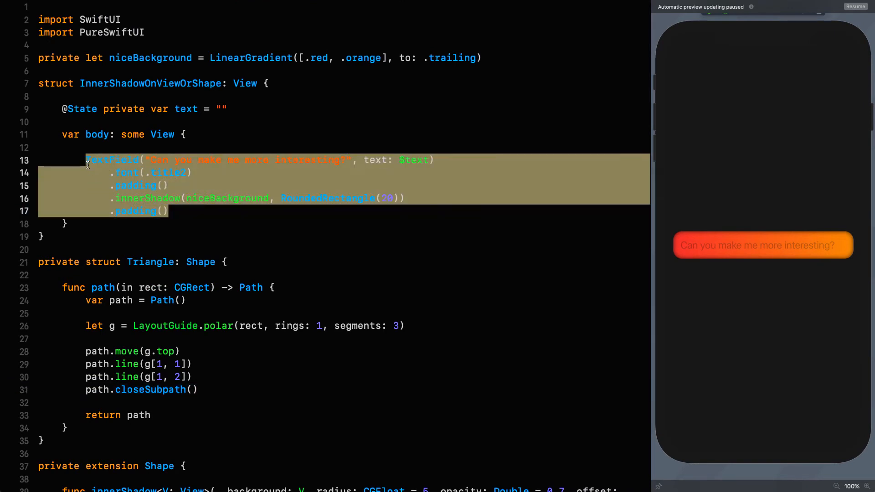
Show Triangle().innerShadow(niceBackground) in the body, with the extension using self.fill(Color.clear).innerShadow(...)
{"action": "type", "text": "Triangle("}
{"action": "type", "text": ".inner"}
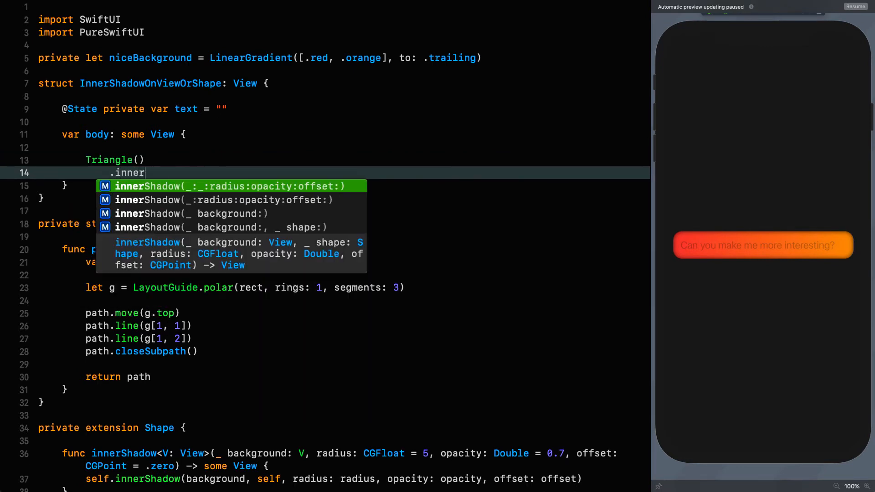
{"action": "type", "text": "Shadow(niceBackground"}
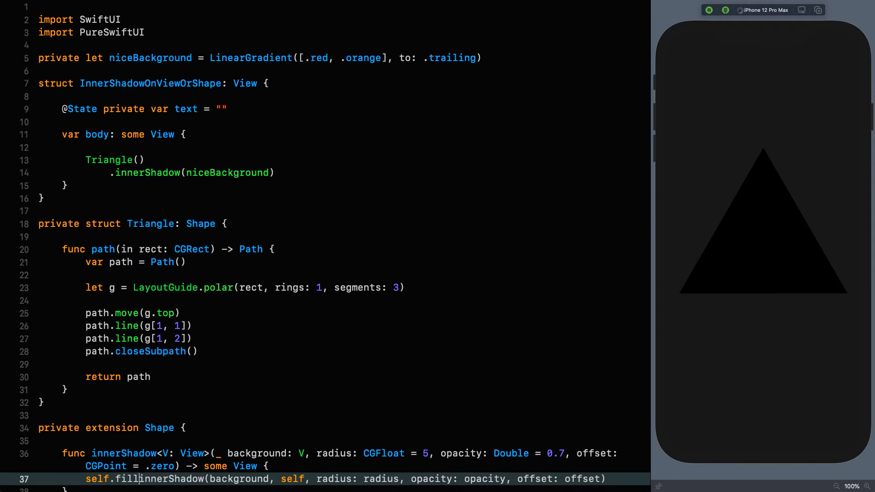
{"action": "type", "text": "(Color.clear)."}
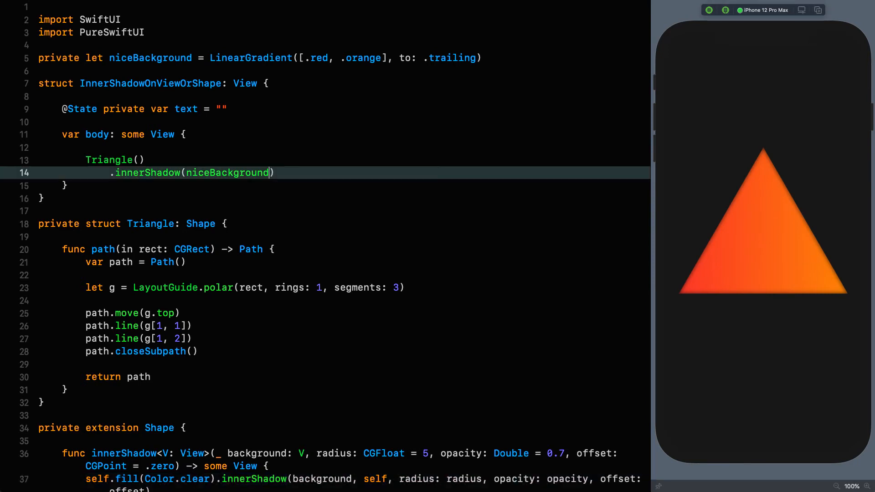
Add radius: 10 to the triangle's innerShadow call
{"action": "type", "text": ", radius: 1"}
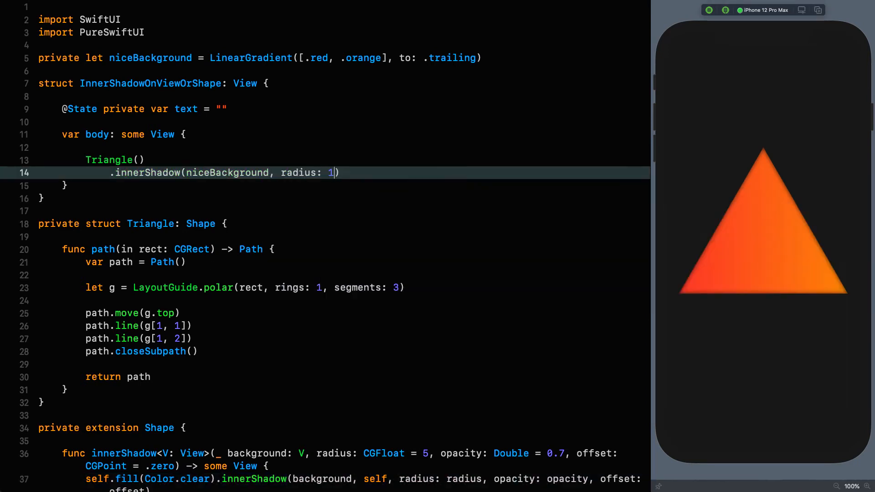
{"action": "type", "text": "0"}
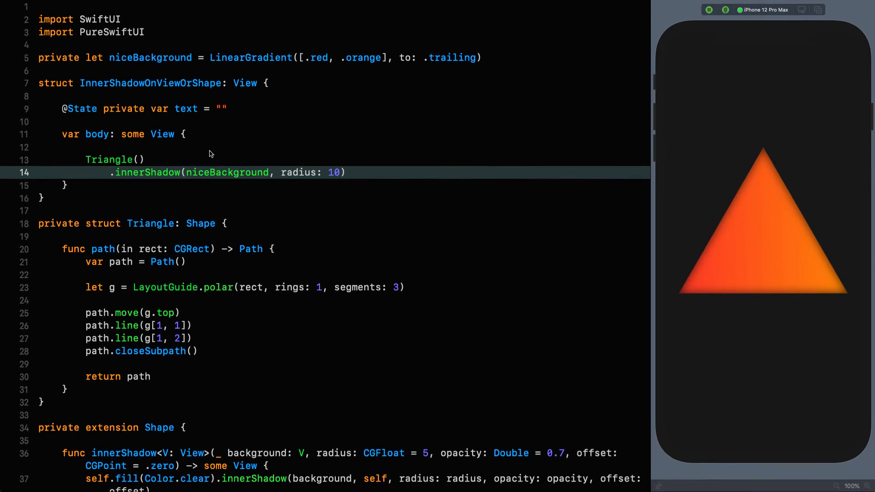
{"action": "double_click", "coordinate": [227, 172]}
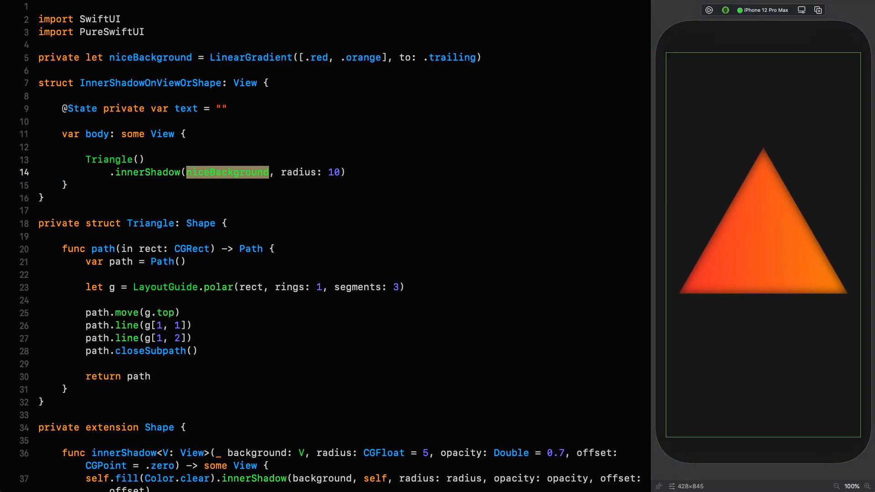
Use SettingsIcon().drawingGroup() as the shadow background and frame the triangle at 400 points
{"action": "type", "text": "SettingsI"}
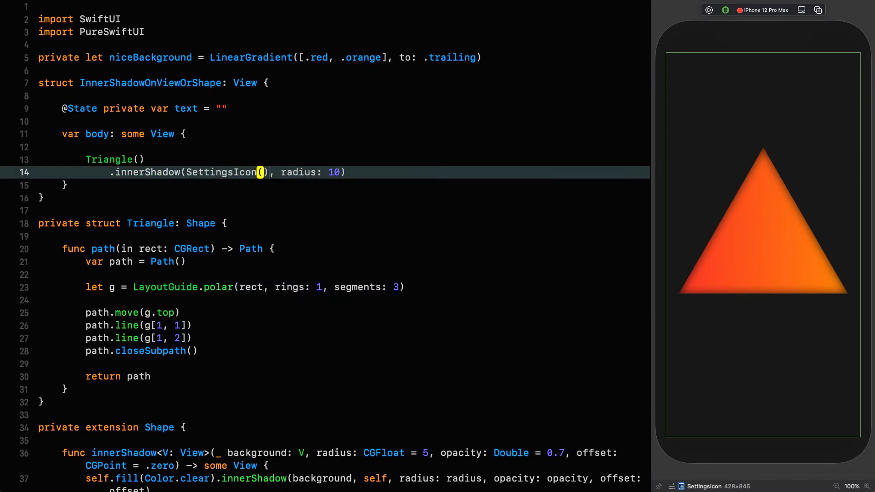
{"action": "type", "text": ".frame(400"}
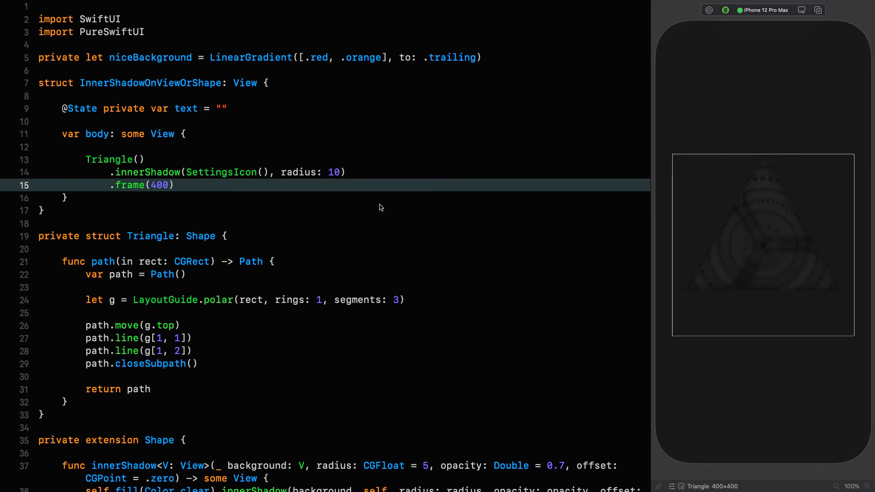
{"action": "type", "text": ".drawingGroup("}
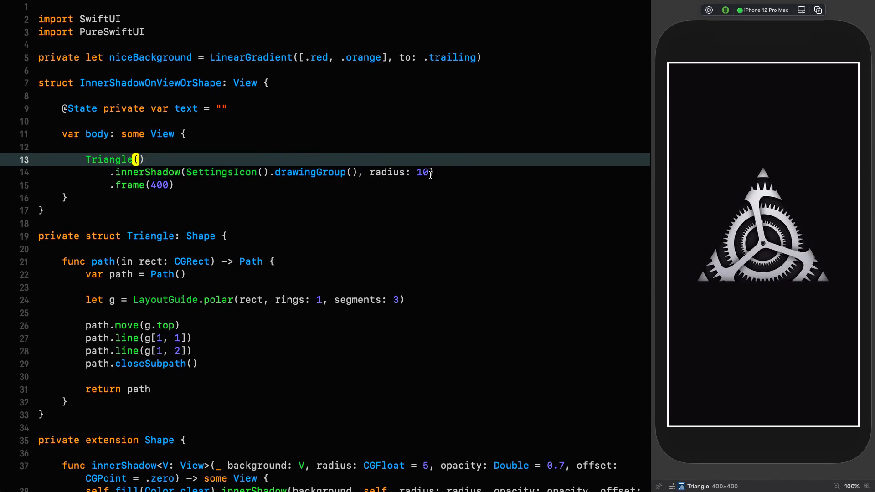
Append opacity: 1 and offset: .point(3, 3) to the triangle's innerShadow arguments
{"action": "type", "text": ","}
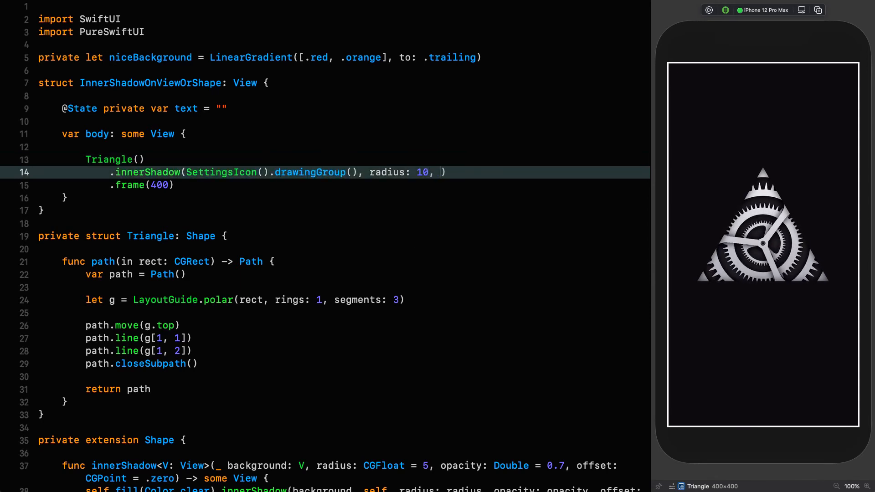
{"action": "type", "text": "opacity: 1,"}
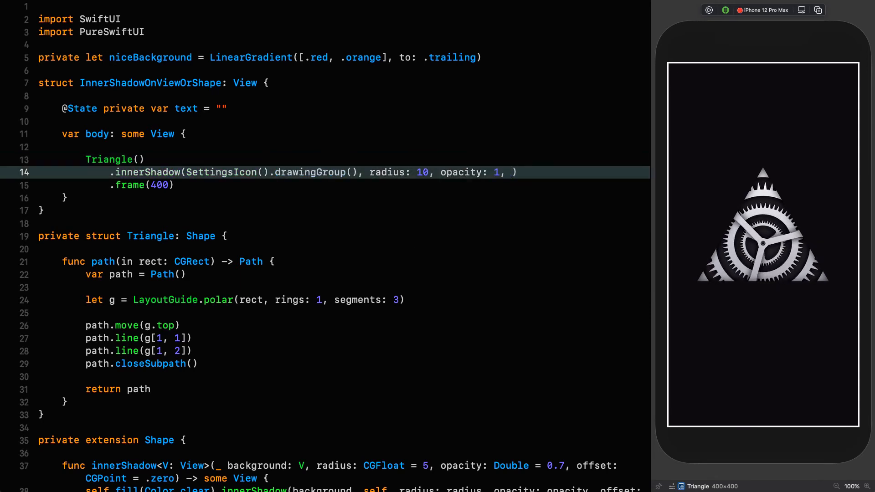
{"action": "type", "text": "offset: .point(3, 3"}
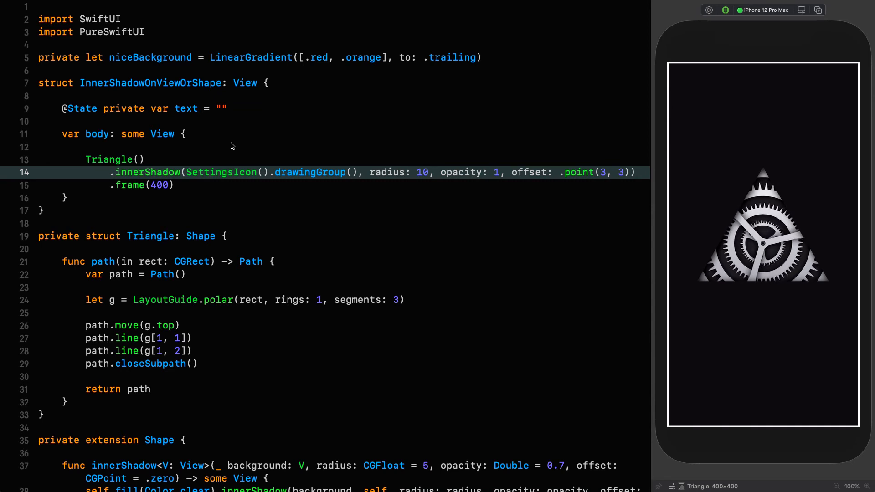
Add a rotating state set true on appear with a 10-second repeatForever linear animation, and .rotateIf(rotating, -360.degrees)
{"action": "double_click", "coordinate": [186, 108]}
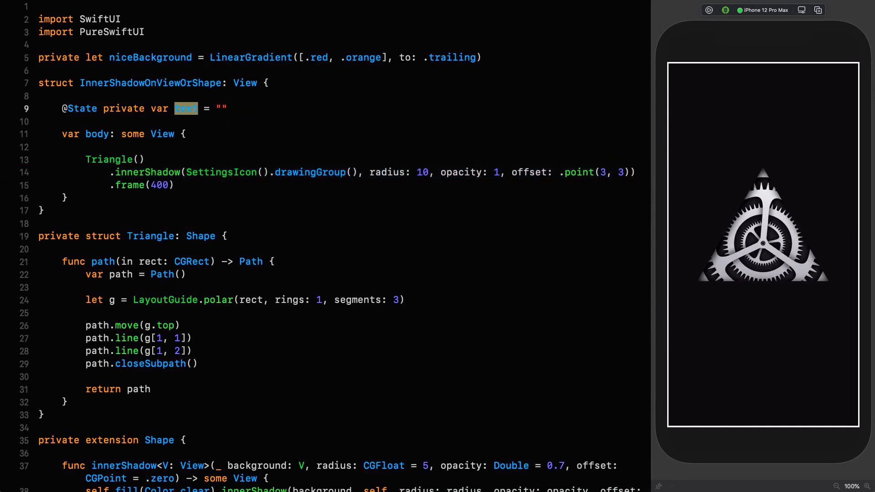
{"action": "type", "text": "rotating"}
{"action": "type", "text": ".onAppear {"}
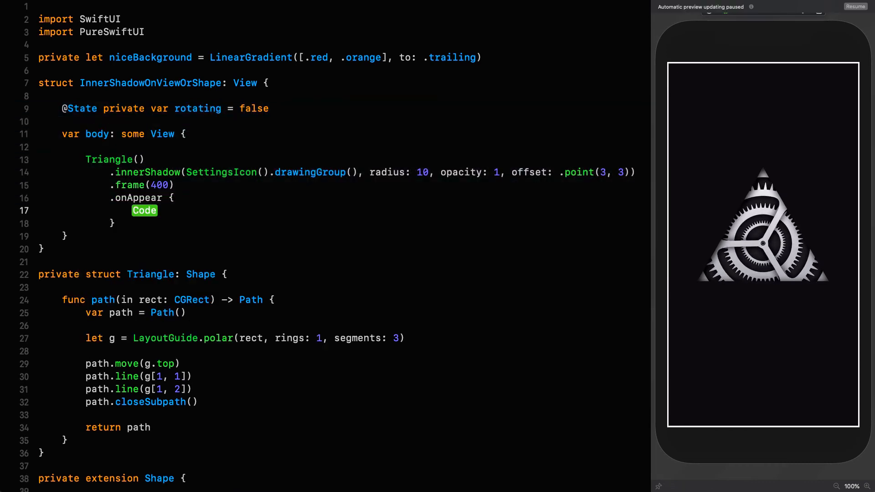
{"action": "type", "text": "withAnimation(Animation.linear(duration: Double"}
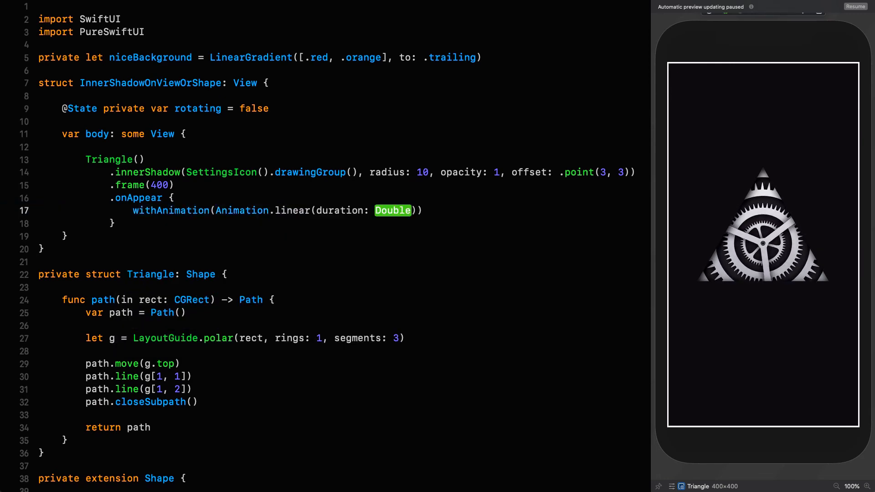
{"action": "type", "text": "10).repeatForever(autoreverses: false"}
{"action": "type", "text": "rotating = true"}
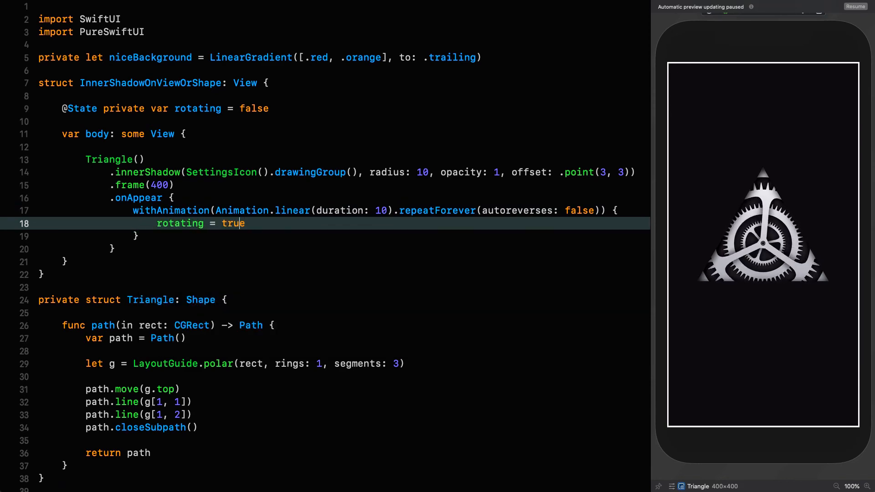
{"action": "type", "text": ".rotateIf(rotating, -3)"}
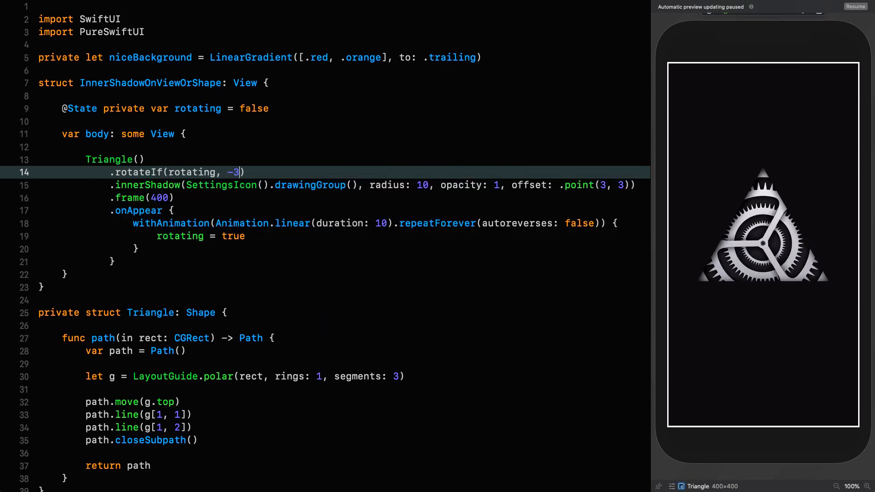
{"action": "type", "text": "60.degrees"}
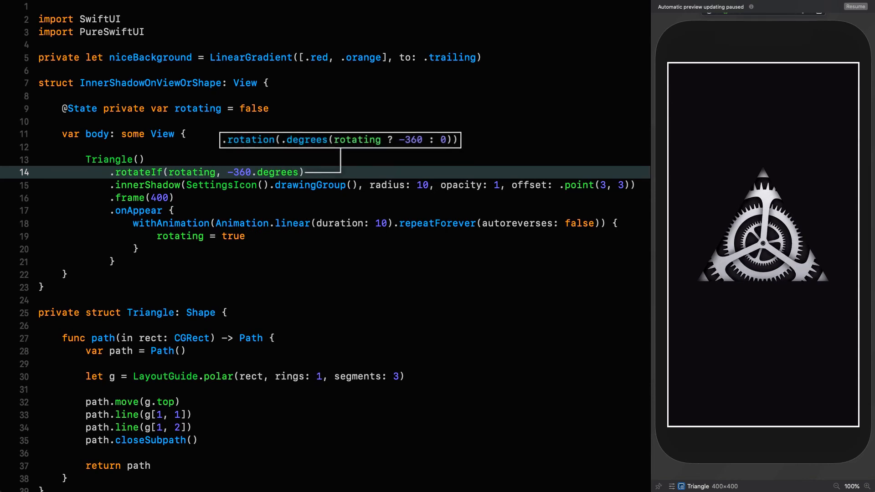
Frame SettingsIcon() at 400 inside the innerShadow call and place the cursor after Triangle() for a new modifier
{"action": "left_click", "coordinate": [856, 6]}
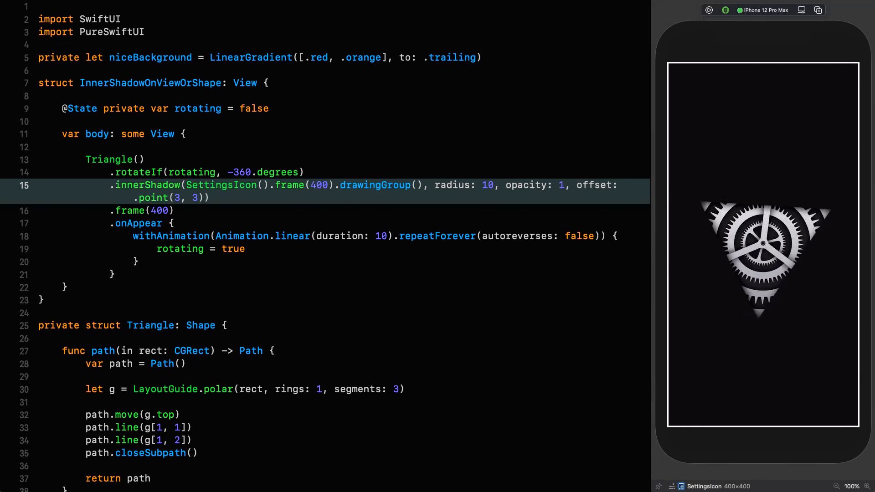
{"action": "left_click", "coordinate": [139, 158]}
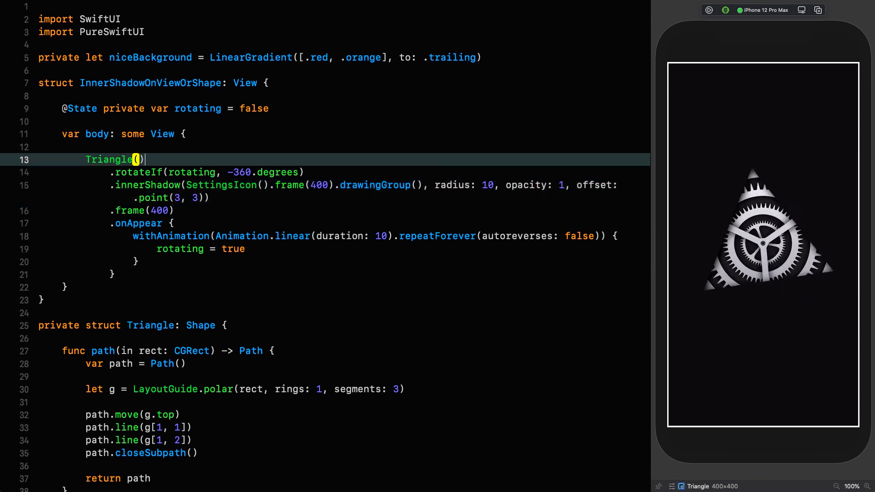
Add .stroke(lineWidth: 60) to the Triangle and frame it at 280, then move to the preview provider
{"action": "type", "text": ".strok"}
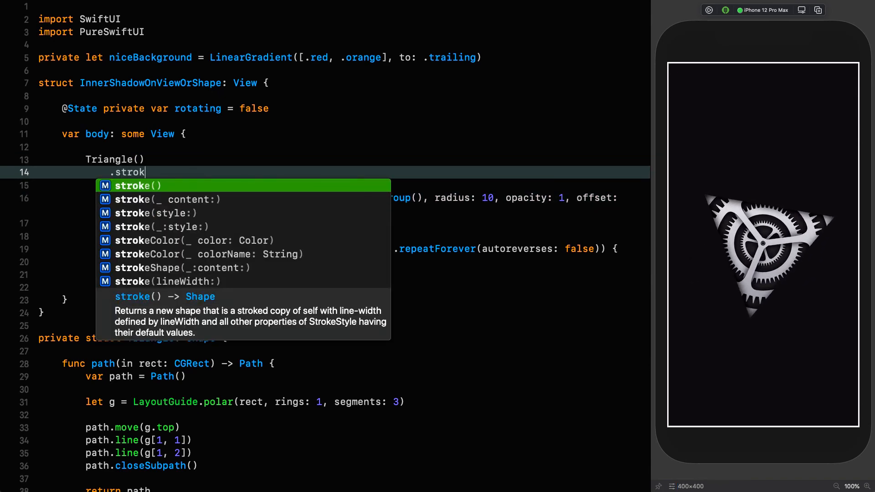
{"action": "type", "text": "e(lineWidth: 60"}
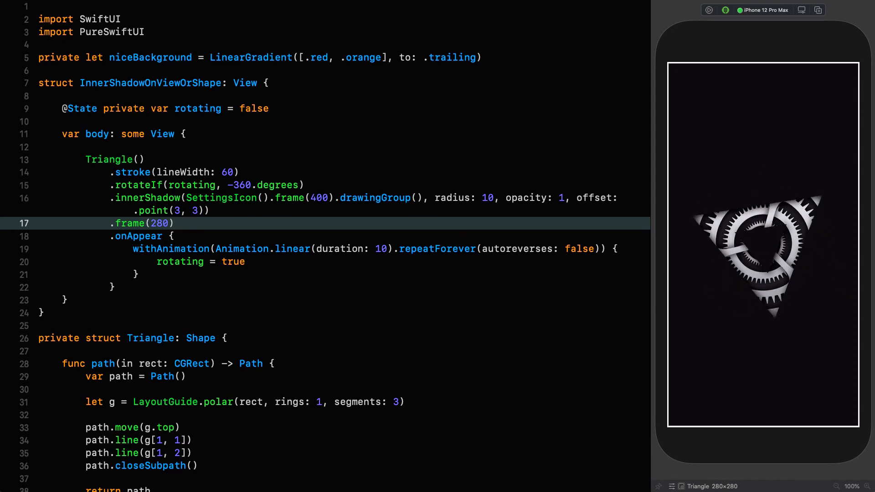
{"action": "scroll", "scroll_direction": "down", "scroll_amount": 3}
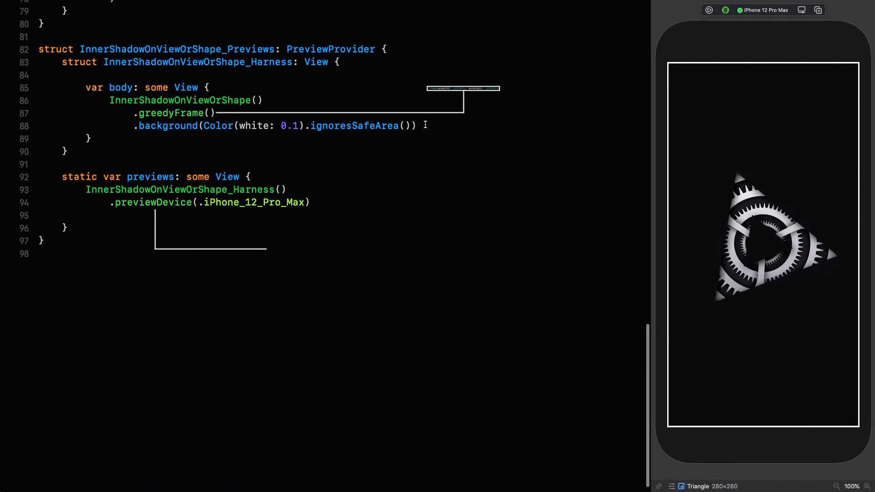